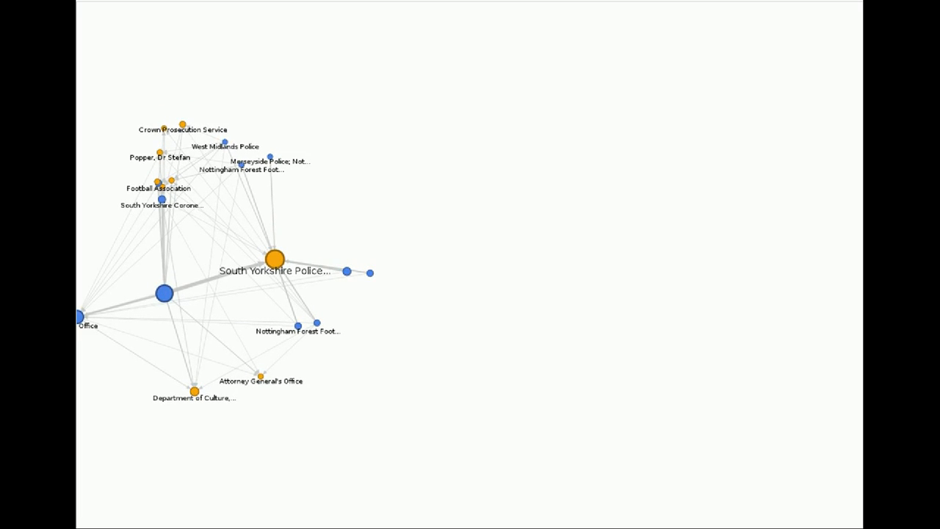
pyautogui.moveTo(191, 249)
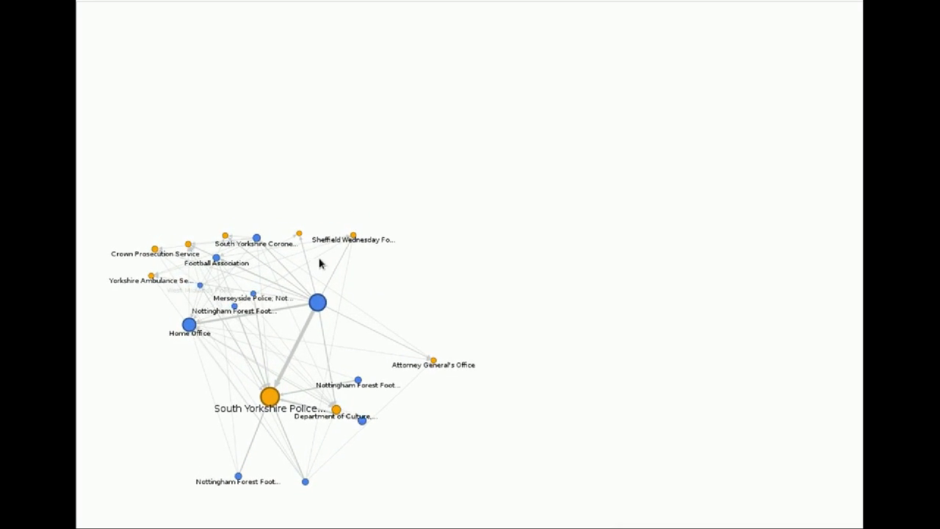
# Let the small graph around South Yorkshire Police resettle into its new layout
pyautogui.click(270, 397)
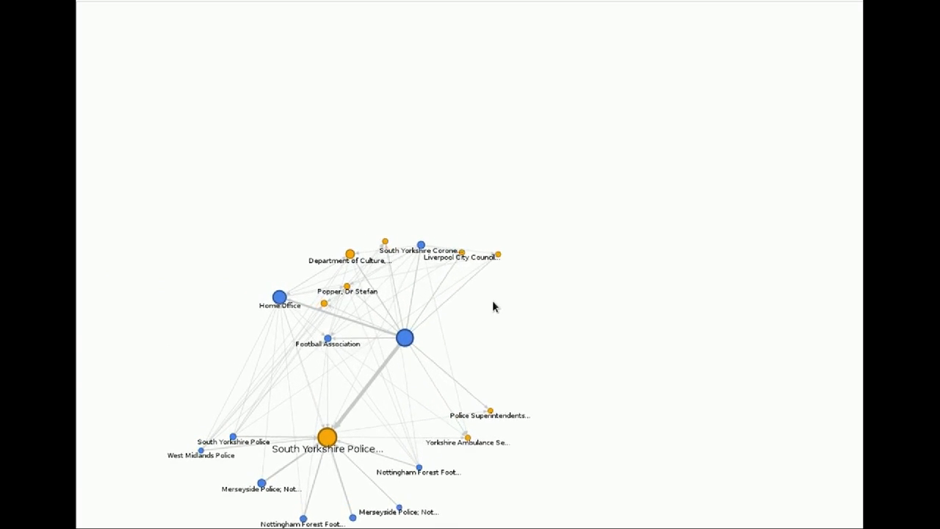
# Highlight the Cabinet Office node's connections in blue as more organisations load
pyautogui.click(405, 338)
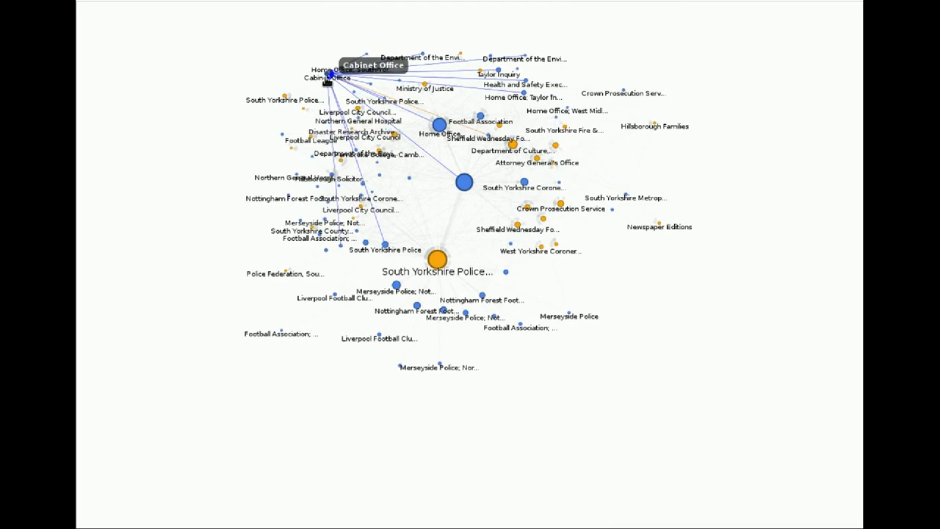
# Release the Cabinet Office node so the enlarged graph spreads out unhighlighted
pyautogui.moveTo(332, 76); pyautogui.dragTo(448, 218)
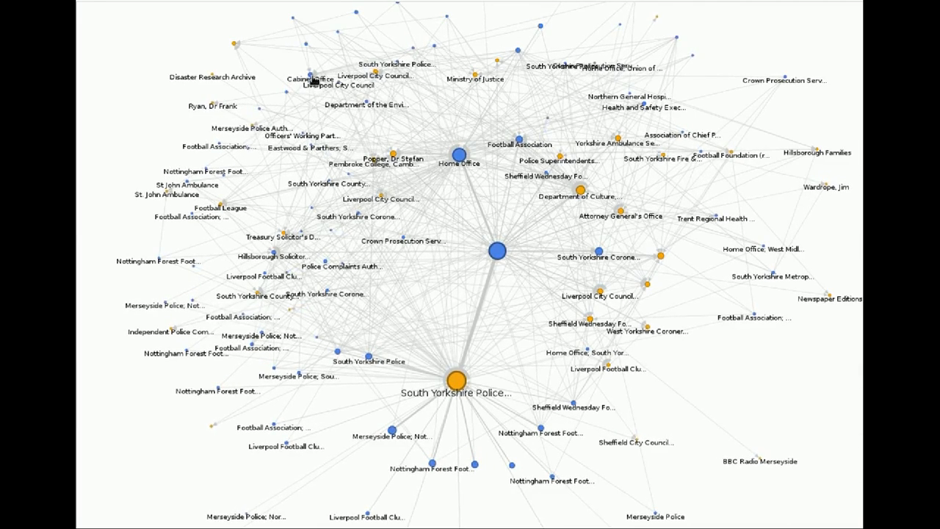
# Highlight Cabinet Office's edges briefly, then clear them while Thatcher Archive and The Times load
pyautogui.click(311, 77)
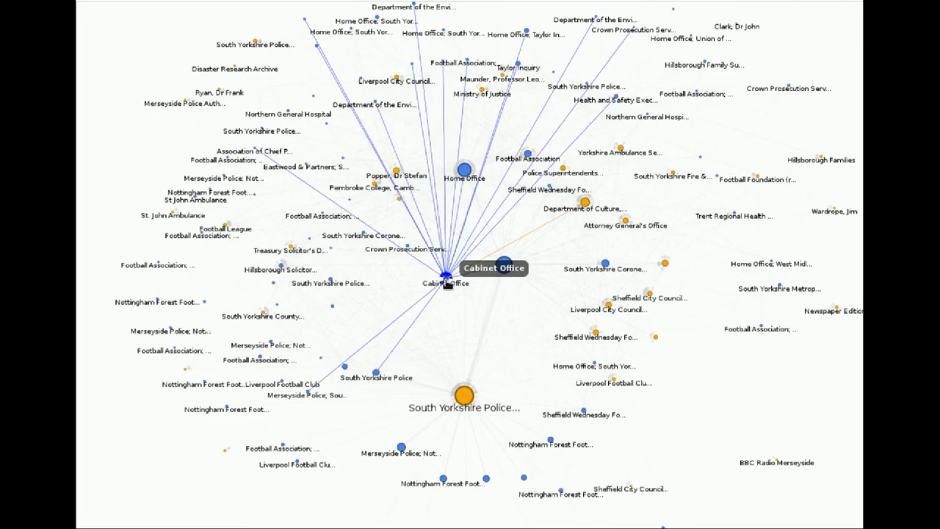
pyautogui.click(447, 277)
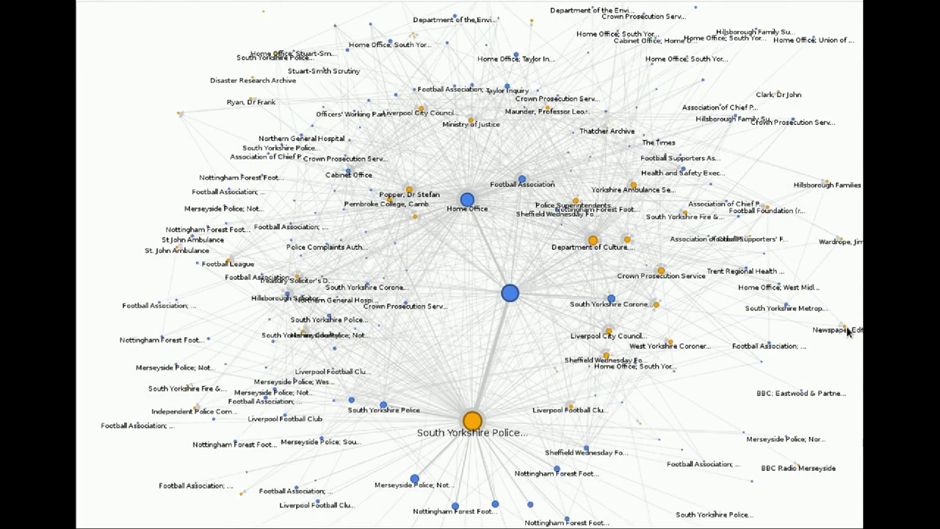
# Probe empty areas of the graph while House of Lords and BBC join the layout
pyautogui.click(840, 329)
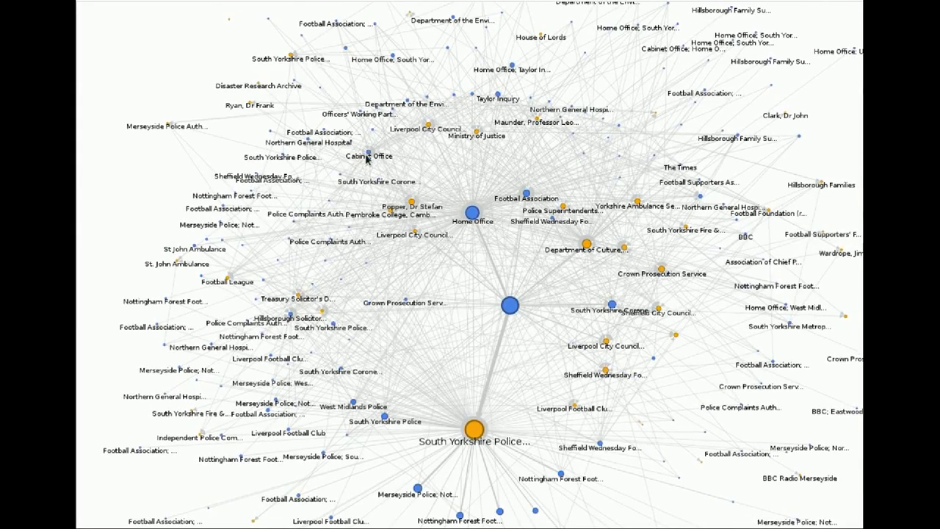
pyautogui.click(365, 154)
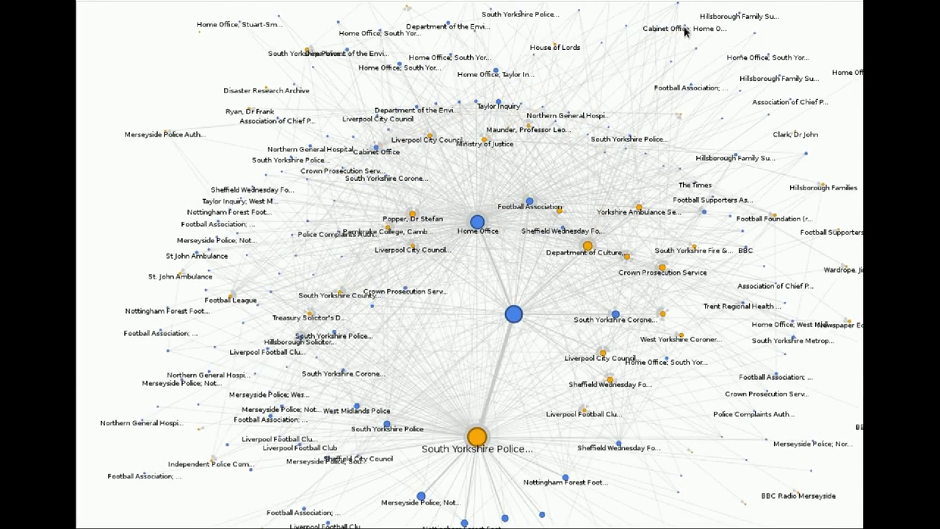
pyautogui.click(681, 28)
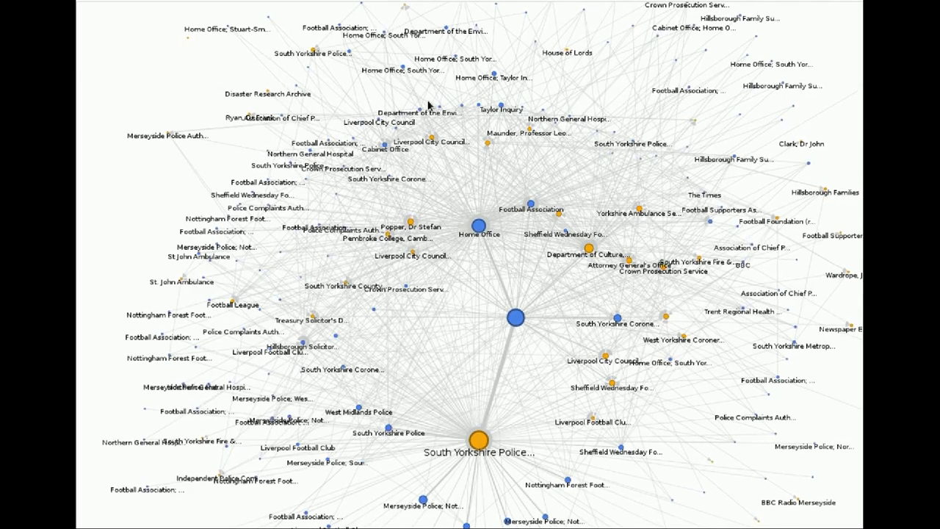
pyautogui.moveTo(385, 147)
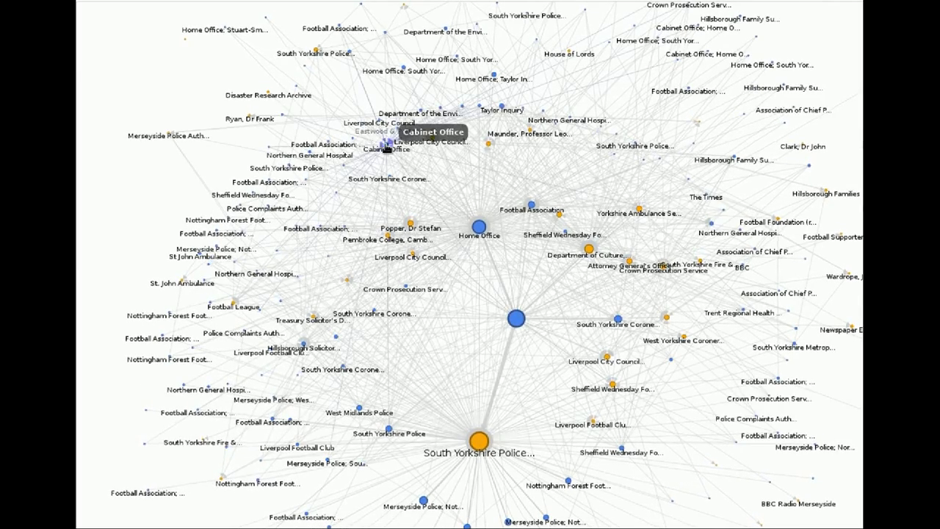
# Toggle the Cabinet Office highlight on and off, leaving its blue edges shown
pyautogui.click(385, 145)
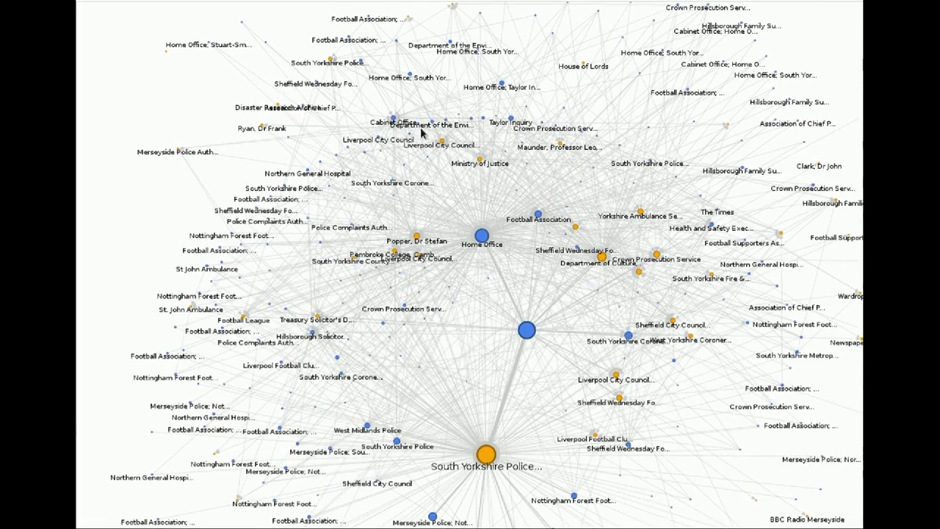
pyautogui.click(395, 116)
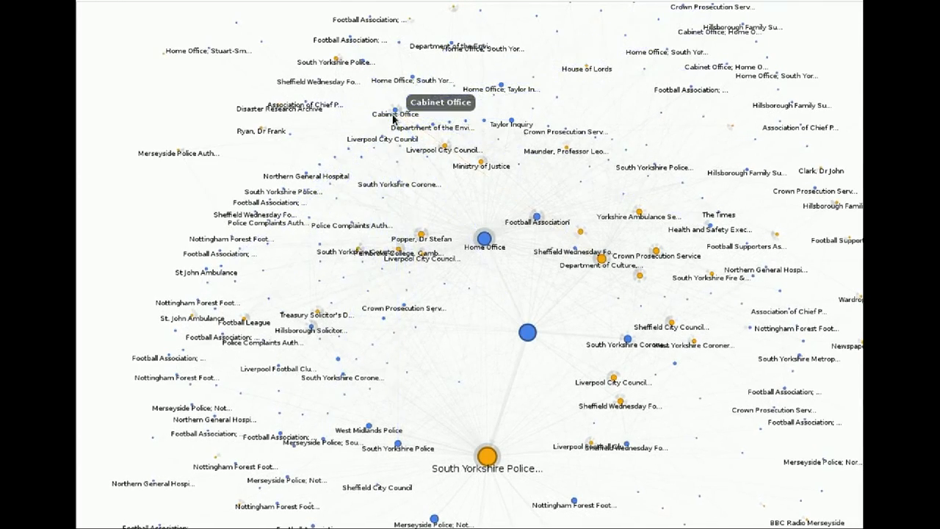
pyautogui.click(393, 111)
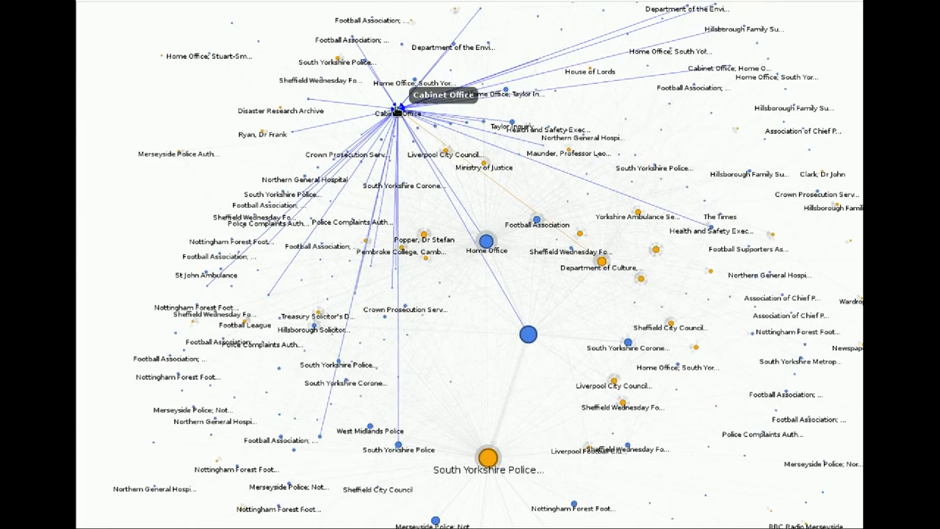
pyautogui.click(399, 109)
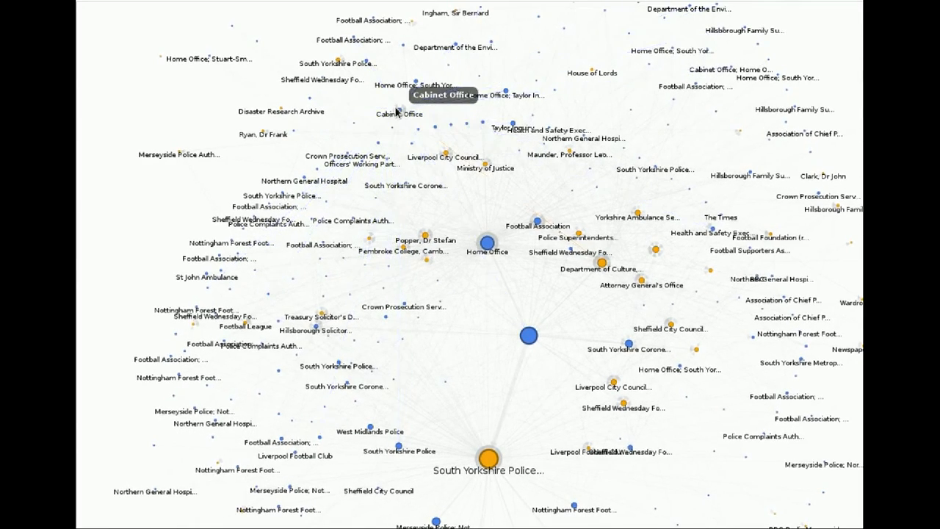
pyautogui.click(401, 114)
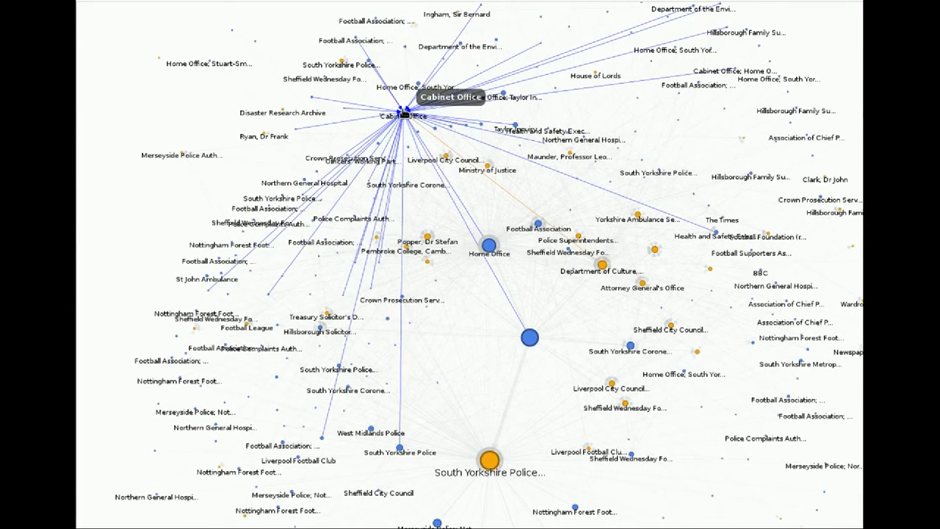
pyautogui.moveTo(408, 115)
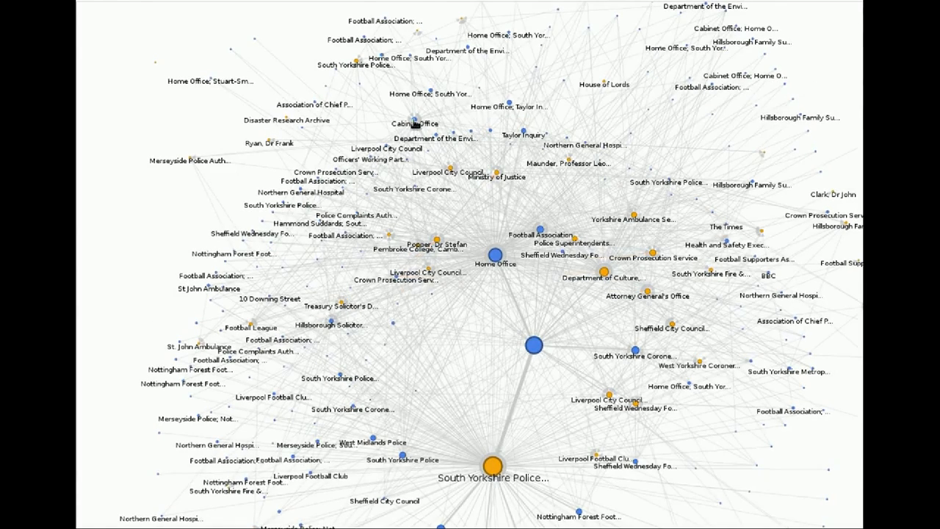
pyautogui.click(417, 121)
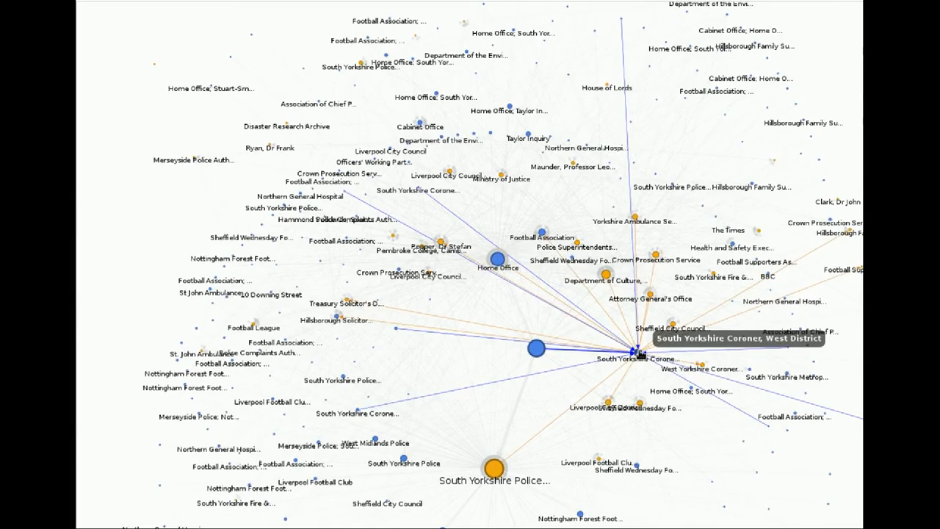
pyautogui.click(493, 469)
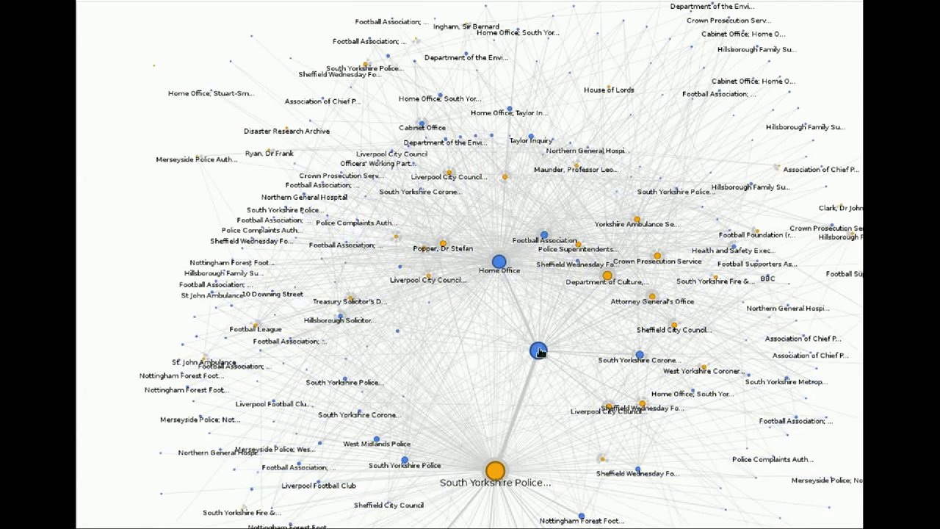
pyautogui.click(538, 351)
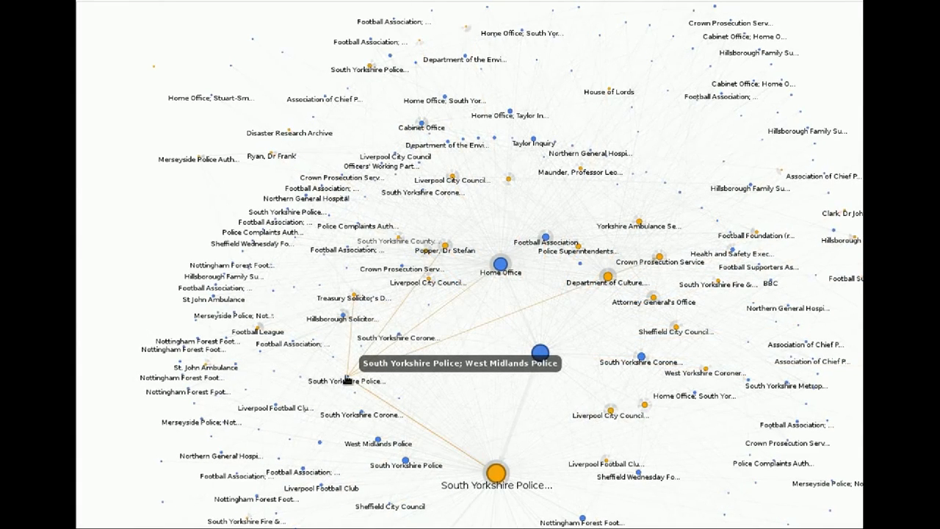
pyautogui.click(541, 353)
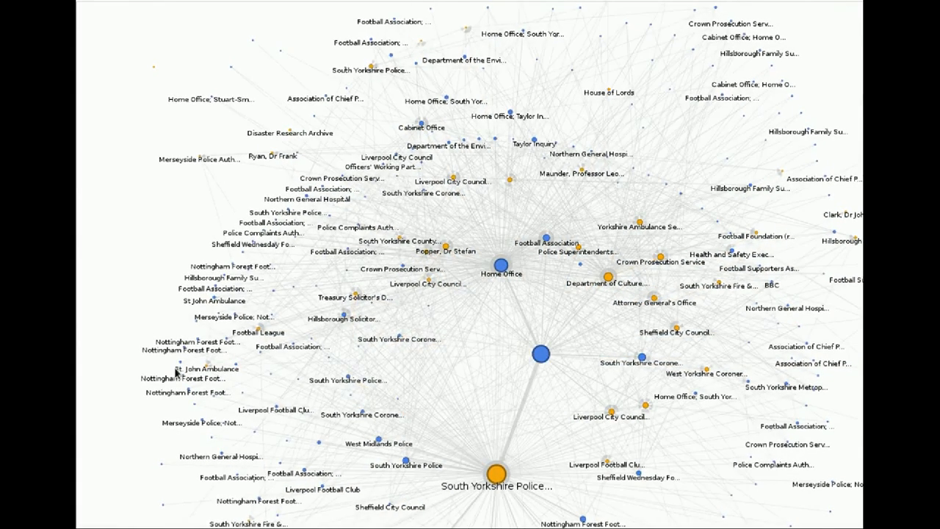
pyautogui.moveTo(205, 341)
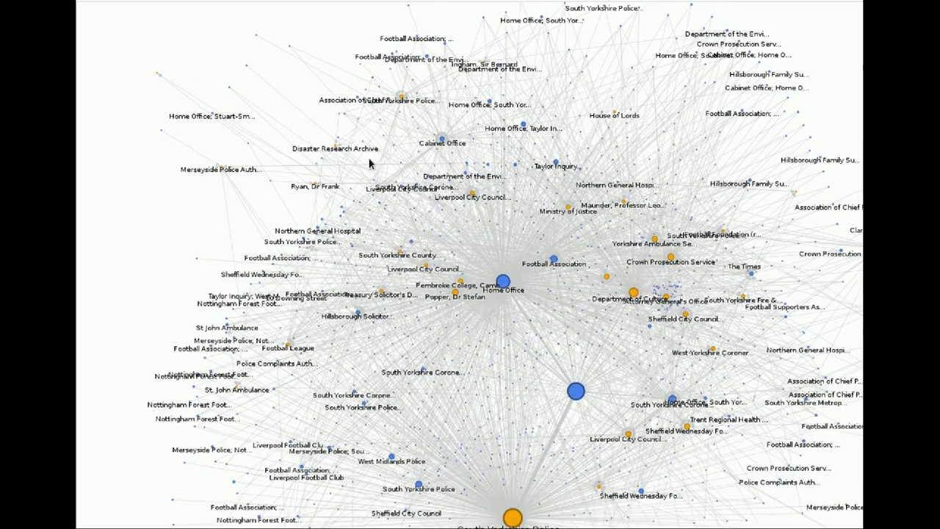
pyautogui.moveTo(444, 145)
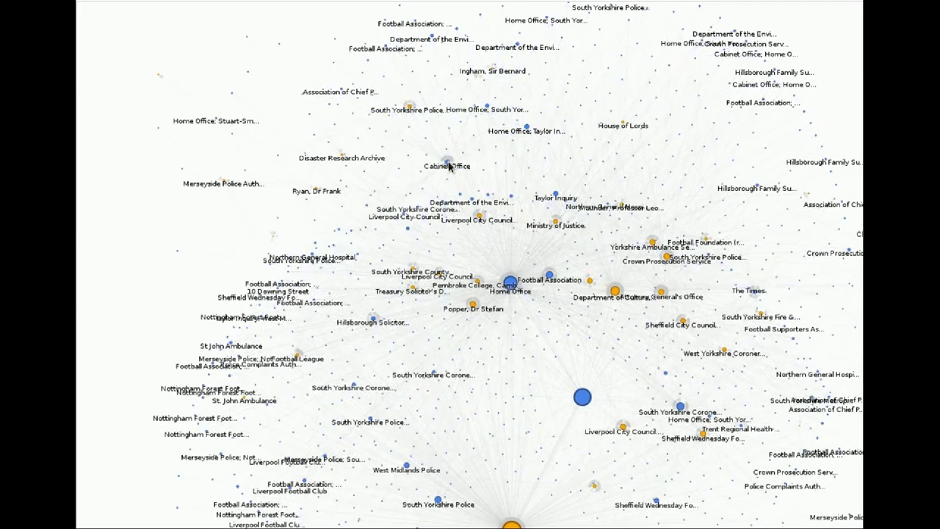
# Hover near Cabinet Office as Stuart-Smith Scrutiny and Sheffield Teaching Hospitals join the web
pyautogui.click(449, 164)
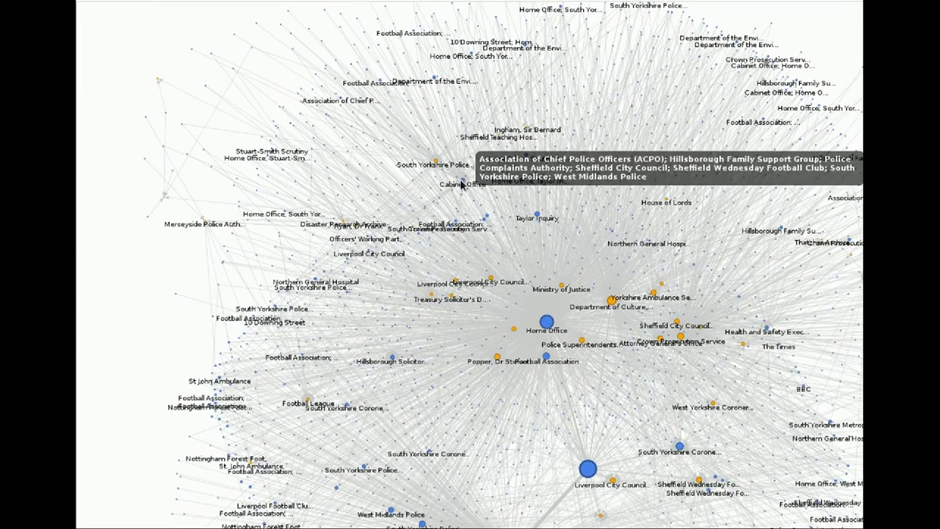
pyautogui.moveTo(464, 193)
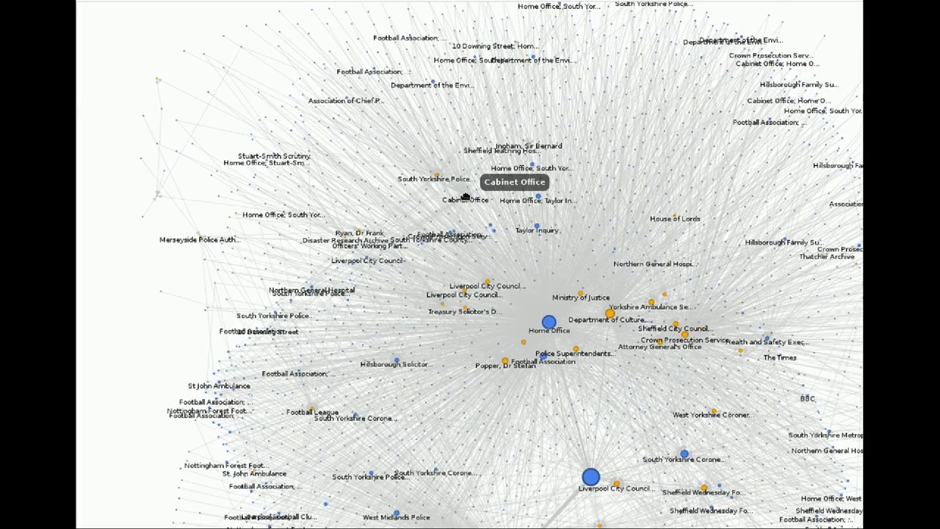
# Nudge the graph so the layout pushes Flannery MP and Hammond Suddards outward
pyautogui.click(464, 193)
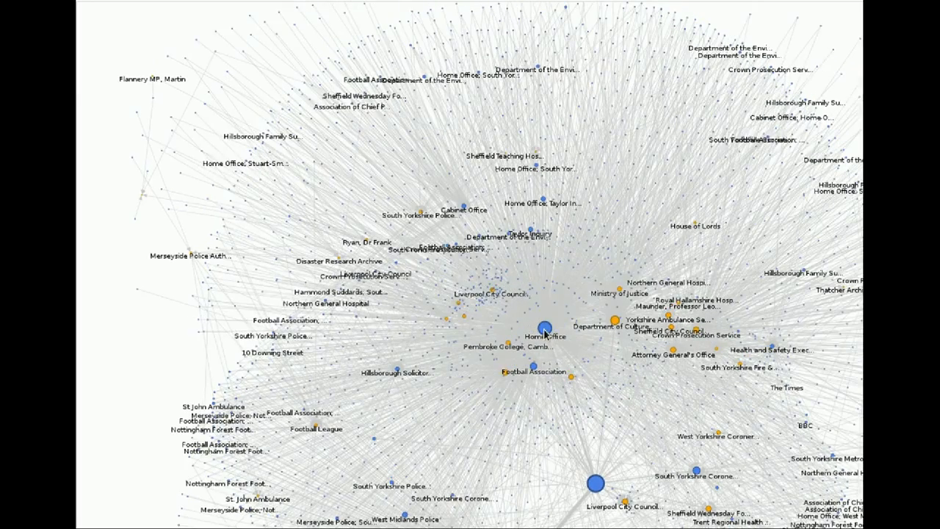
pyautogui.moveTo(543, 326)
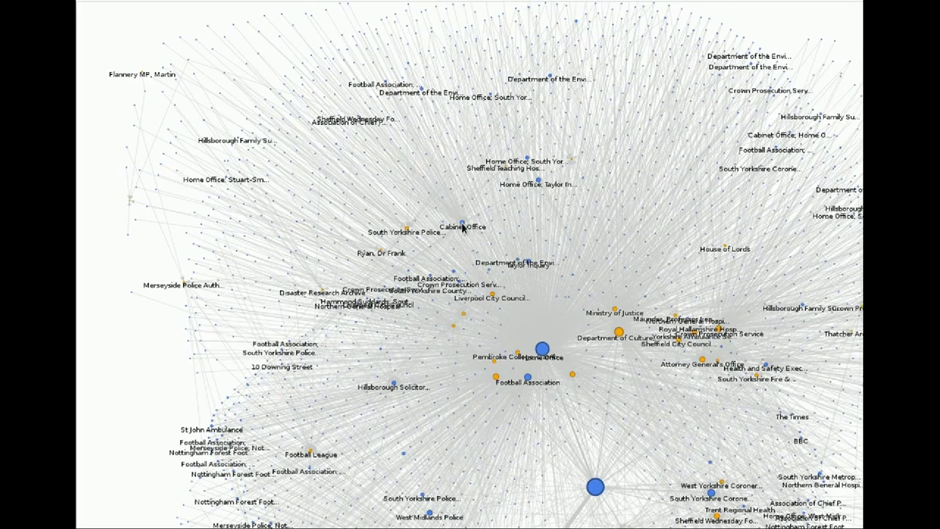
pyautogui.click(461, 226)
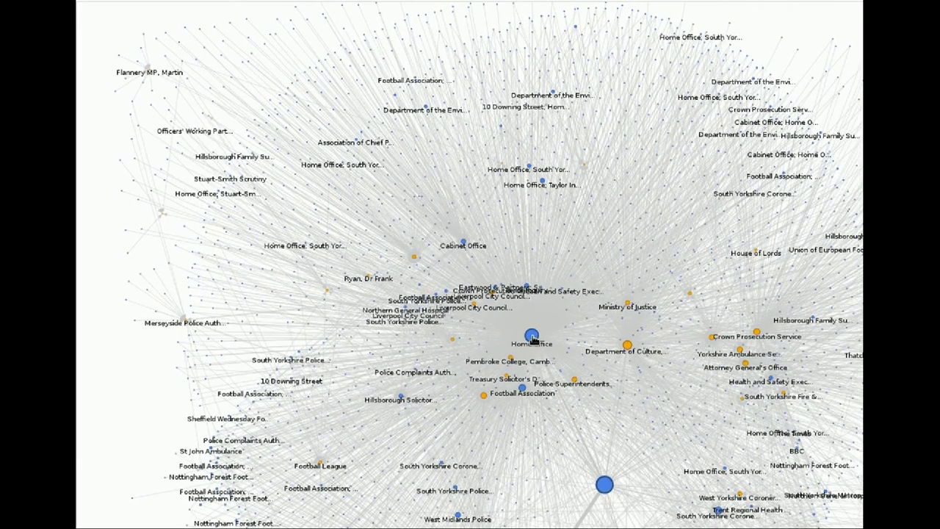
pyautogui.click(531, 337)
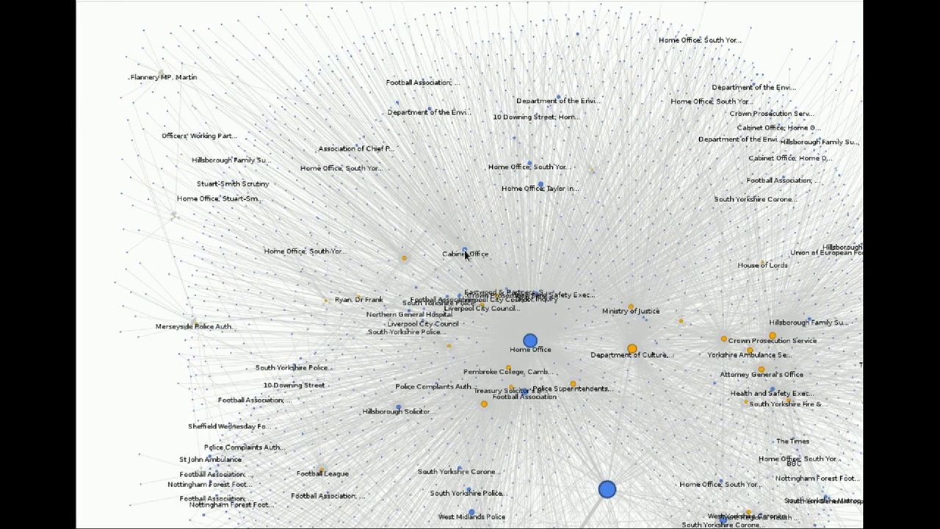
pyautogui.moveTo(464, 253)
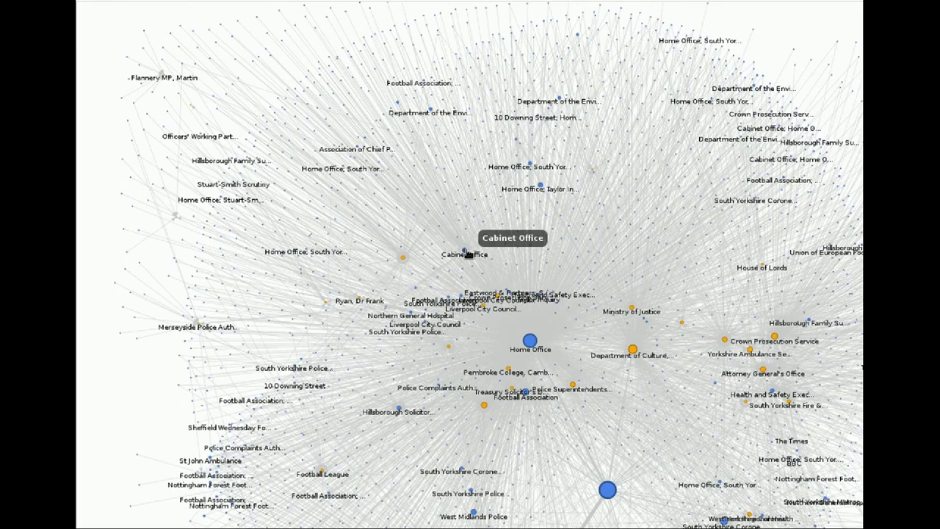
pyautogui.click(464, 253)
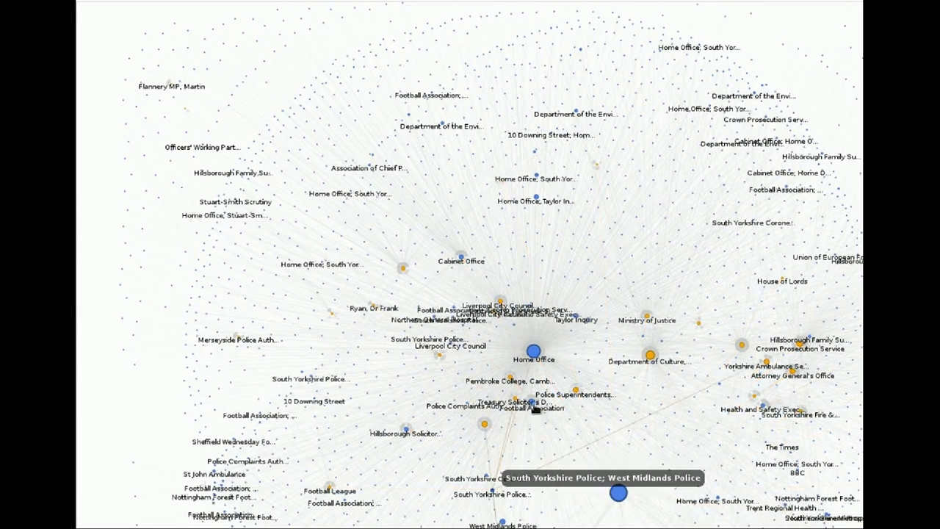
pyautogui.click(530, 405)
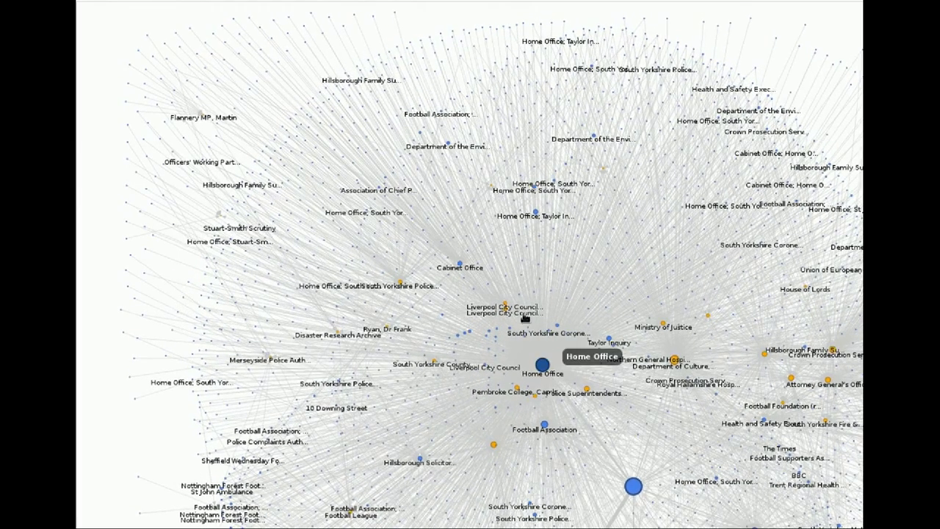
pyautogui.click(540, 365)
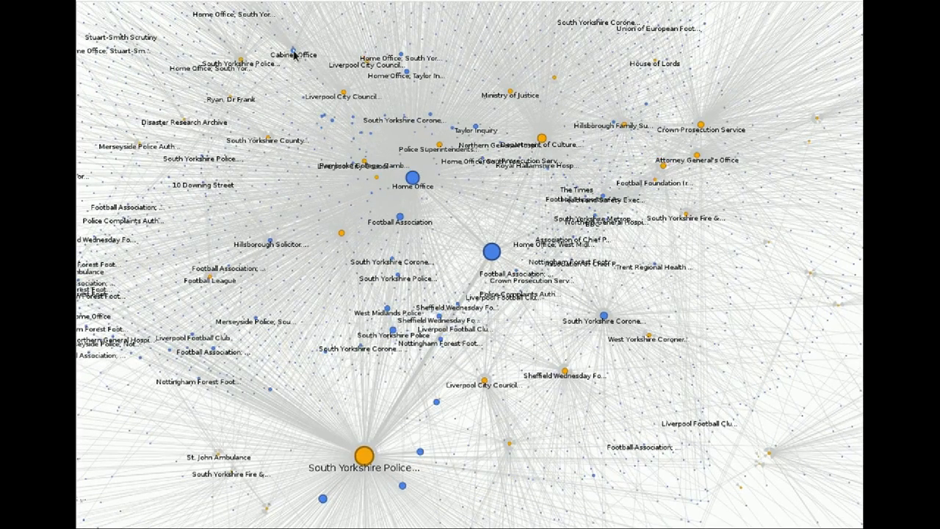
pyautogui.click(292, 54)
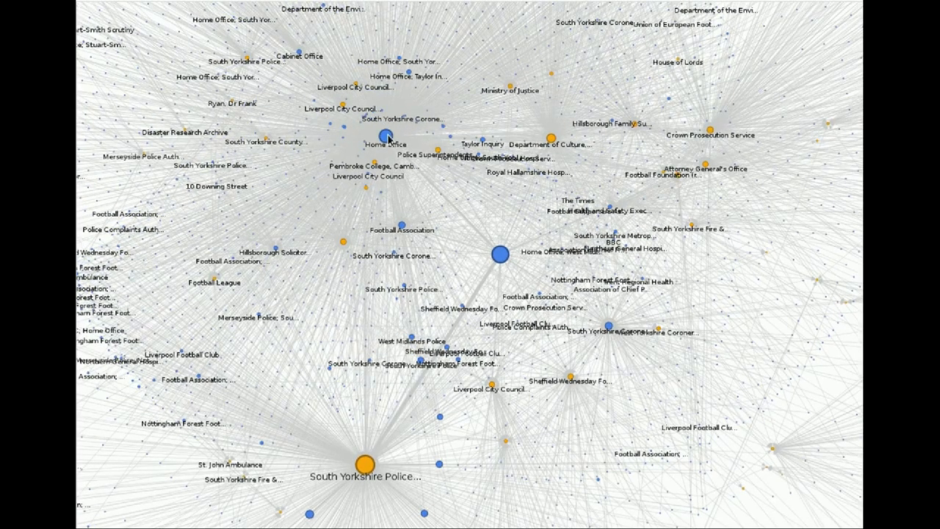
pyautogui.click(388, 139)
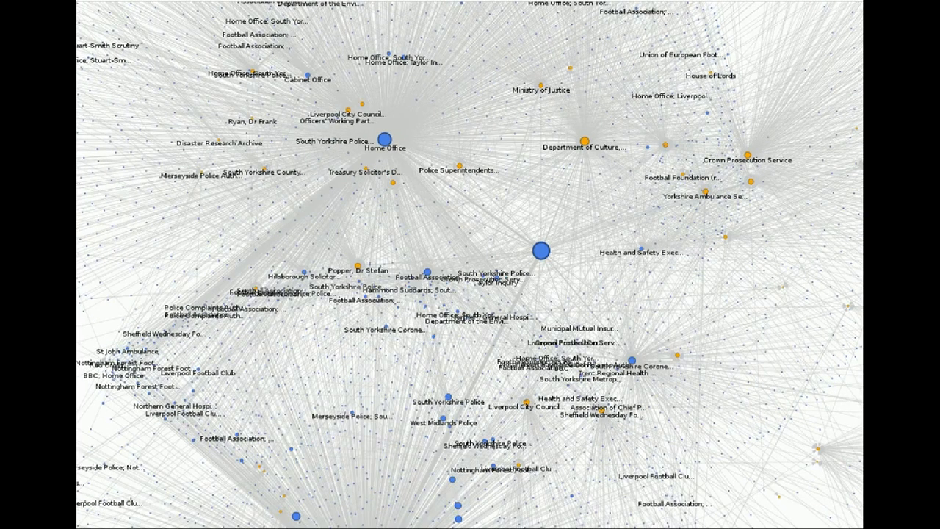
pyautogui.moveTo(165, 41)
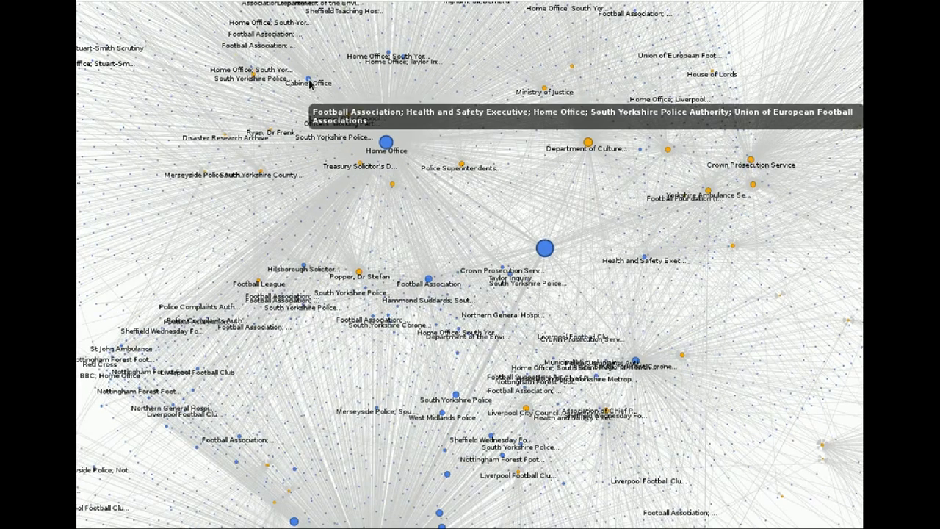
pyautogui.moveTo(311, 84)
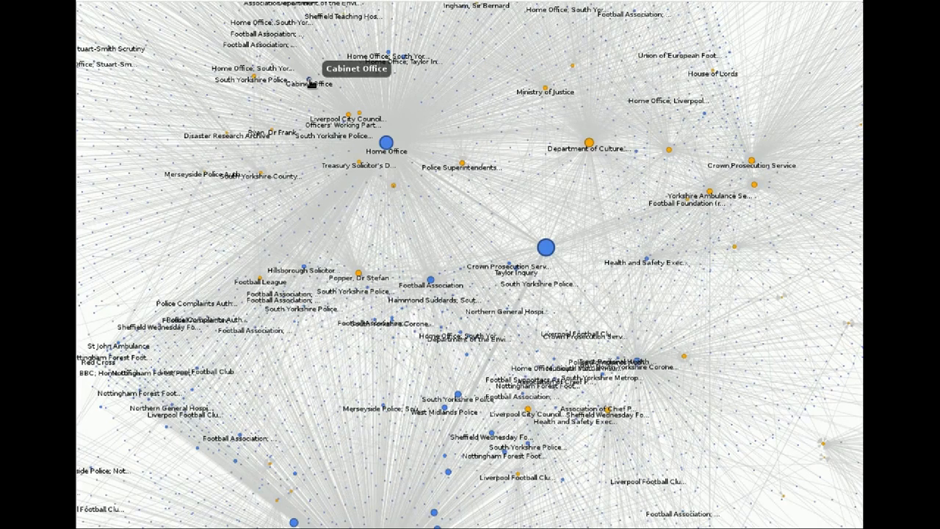
pyautogui.click(308, 81)
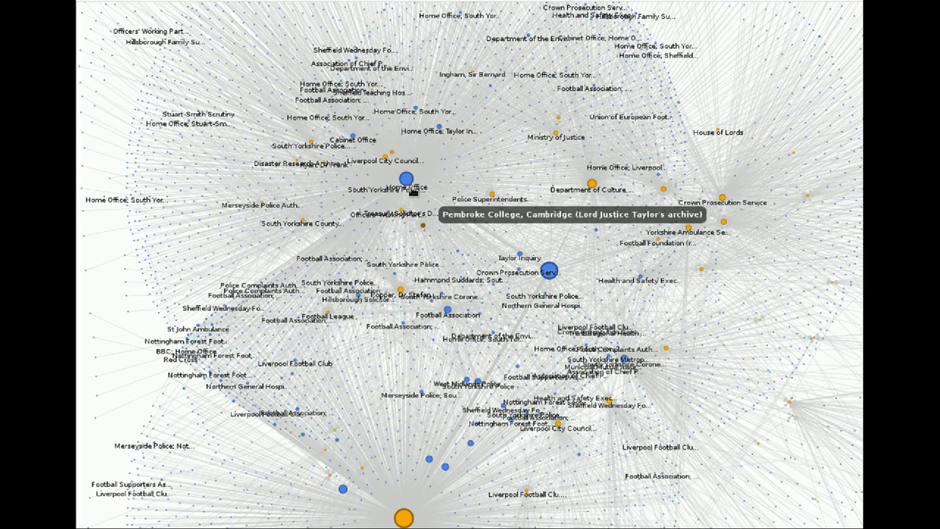
# Check Pembroke College and Crown Prosecution Service links, then highlight the central node's edges in orange
pyautogui.click(423, 227)
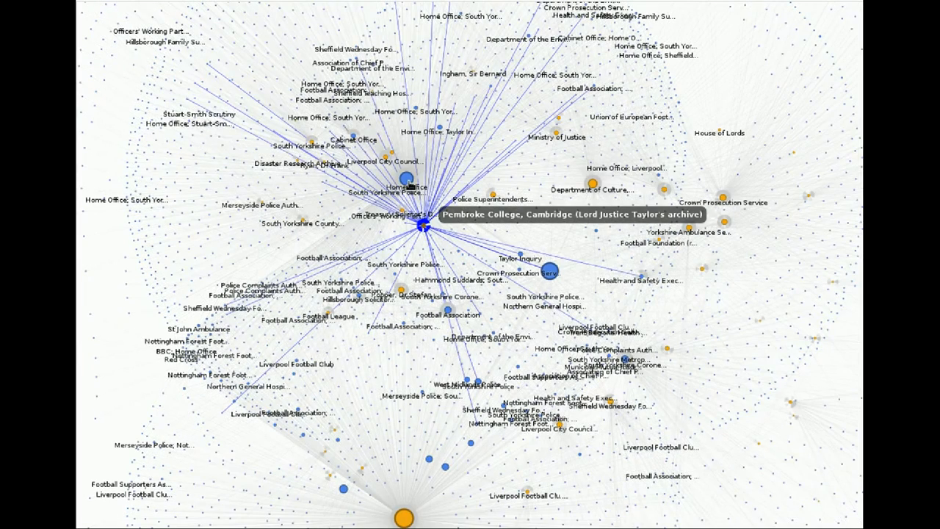
pyautogui.click(405, 179)
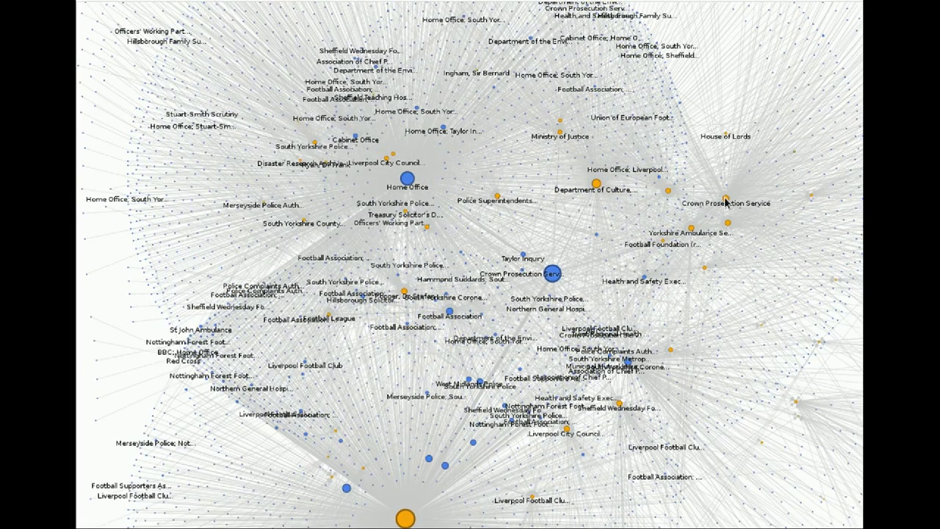
pyautogui.moveTo(727, 203)
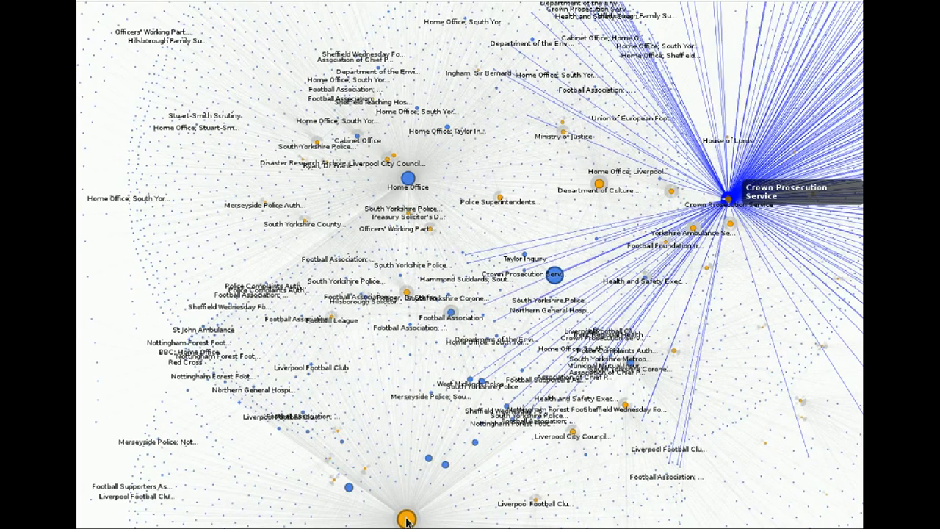
pyautogui.click(405, 518)
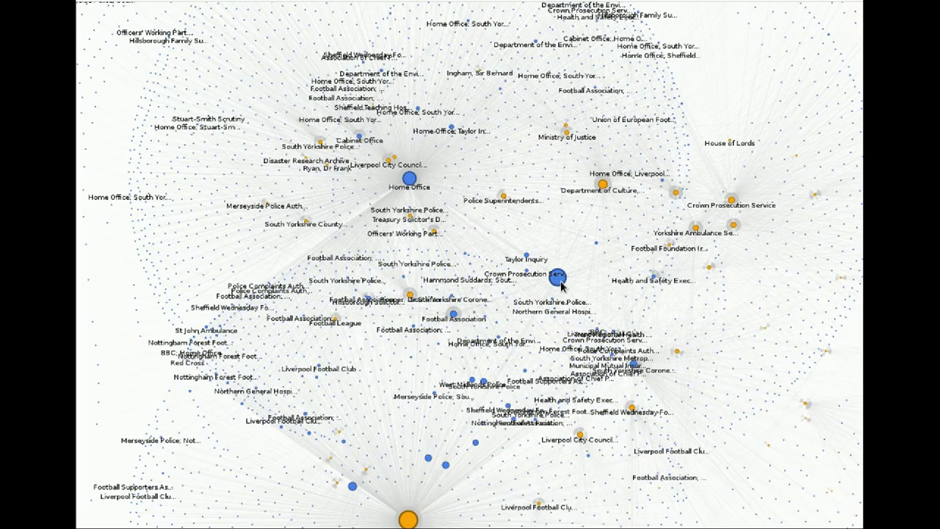
pyautogui.click(552, 280)
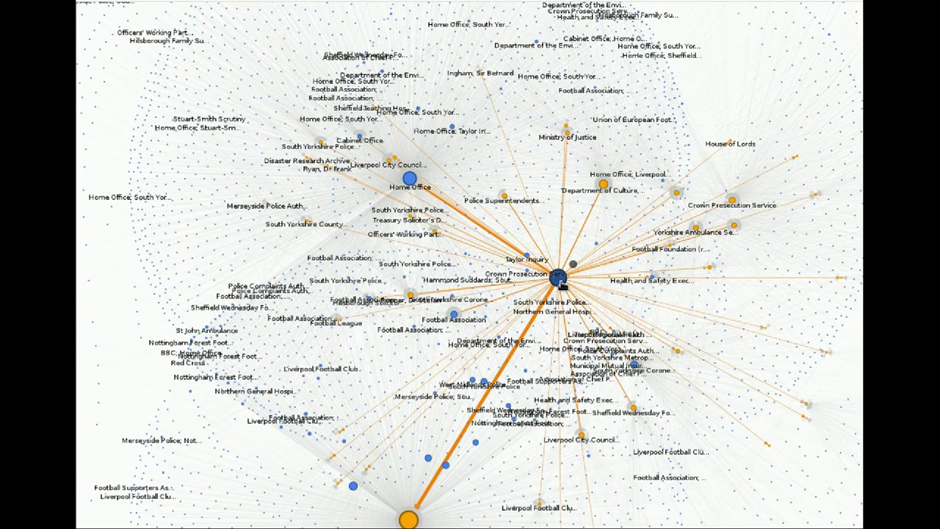